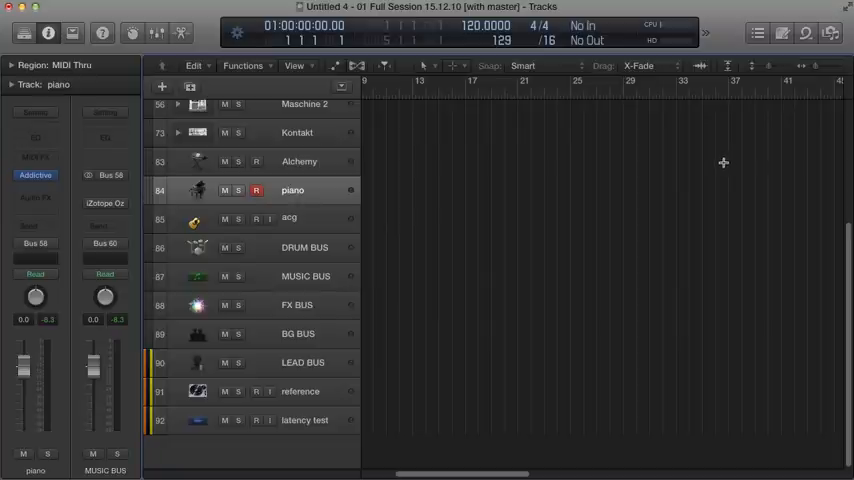
{"action": "mouse_move", "coordinate": [712, 170]}
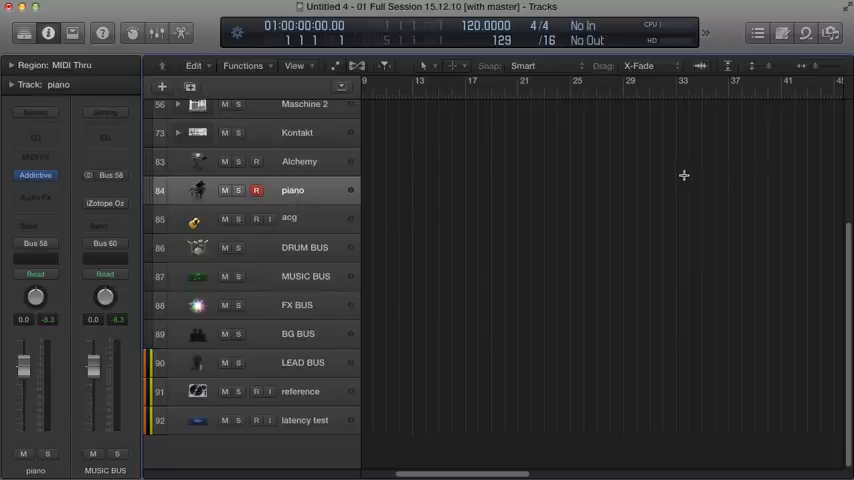
{"action": "mouse_move", "coordinate": [646, 192]}
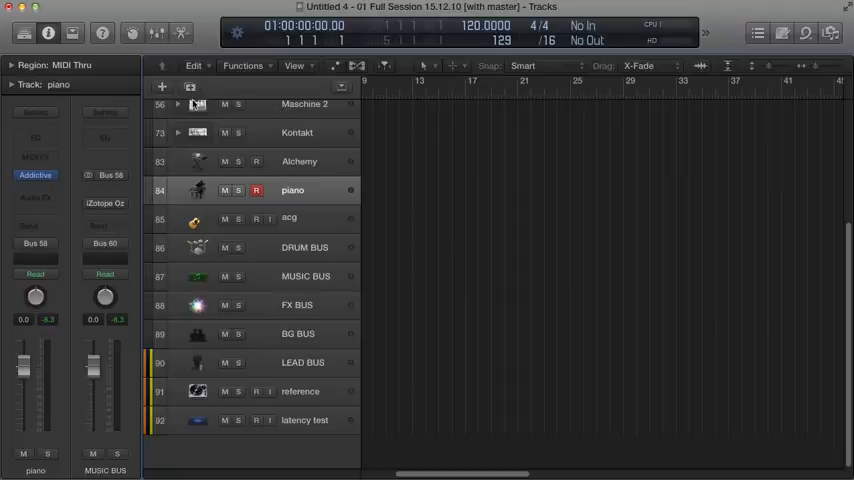
{"action": "mouse_move", "coordinate": [380, 154]}
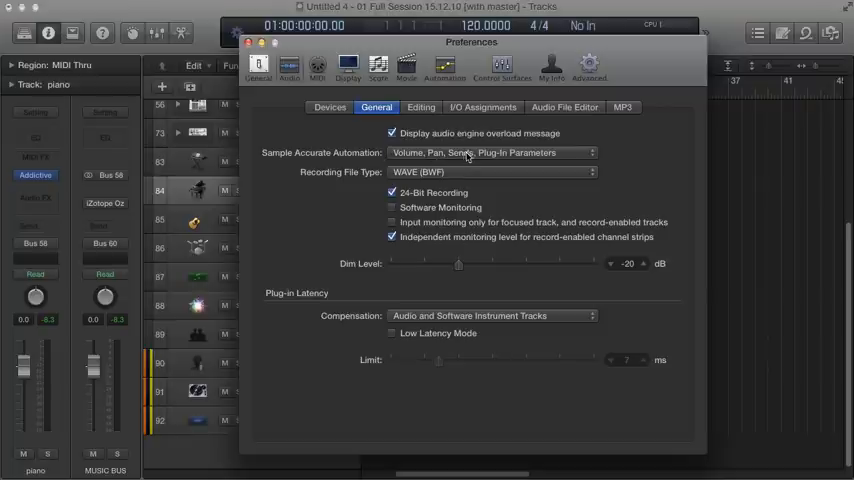
{"action": "mouse_move", "coordinate": [408, 232]}
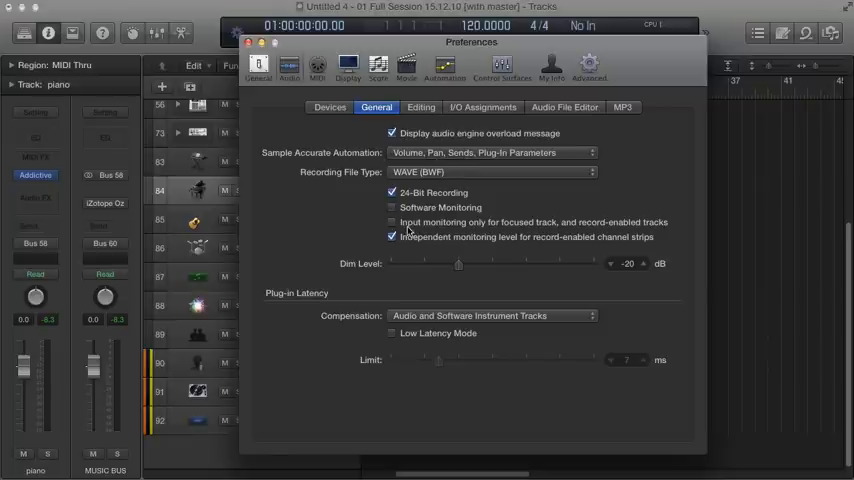
- Show the Devices settings with I/O buffer size 128 and the recording delay
{"action": "left_click", "coordinate": [328, 108]}
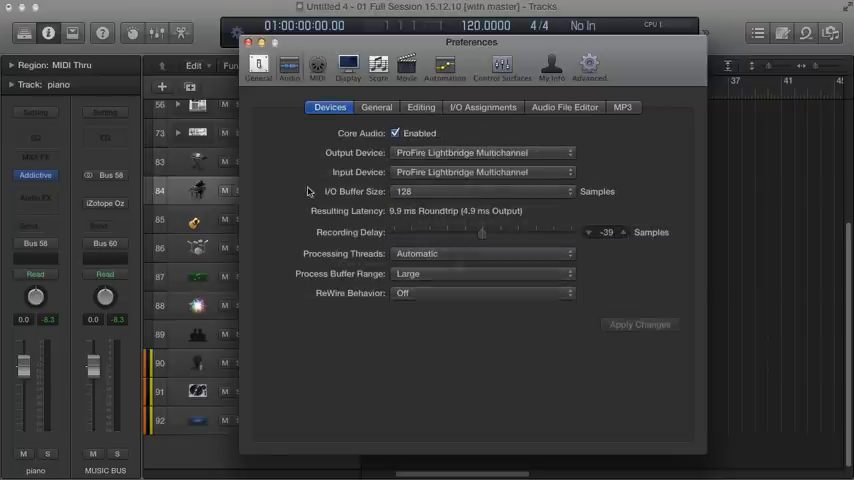
{"action": "mouse_move", "coordinate": [488, 212]}
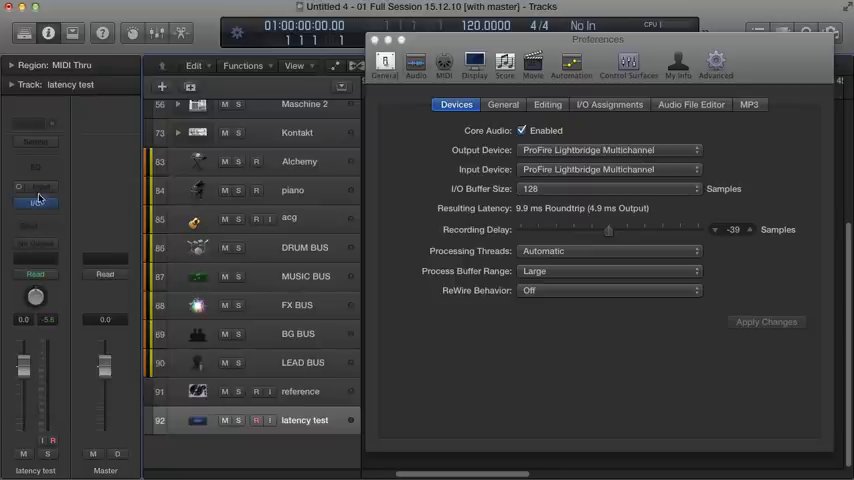
{"action": "left_click", "coordinate": [36, 204]}
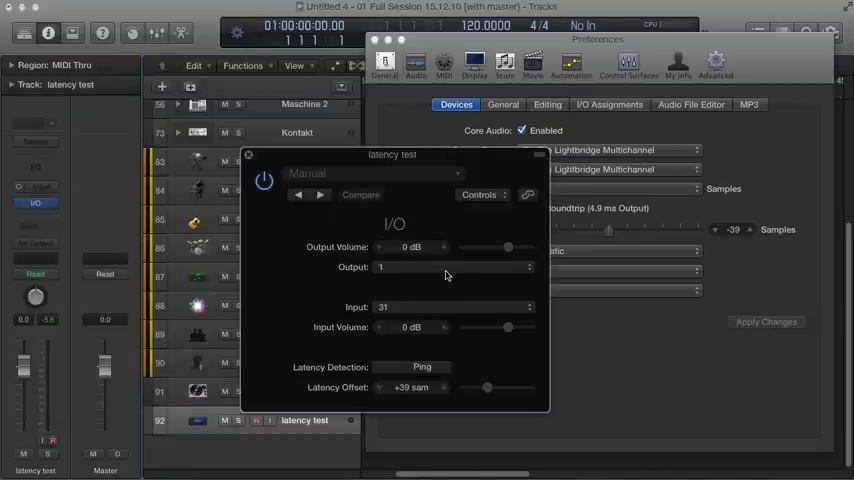
{"action": "mouse_move", "coordinate": [466, 270]}
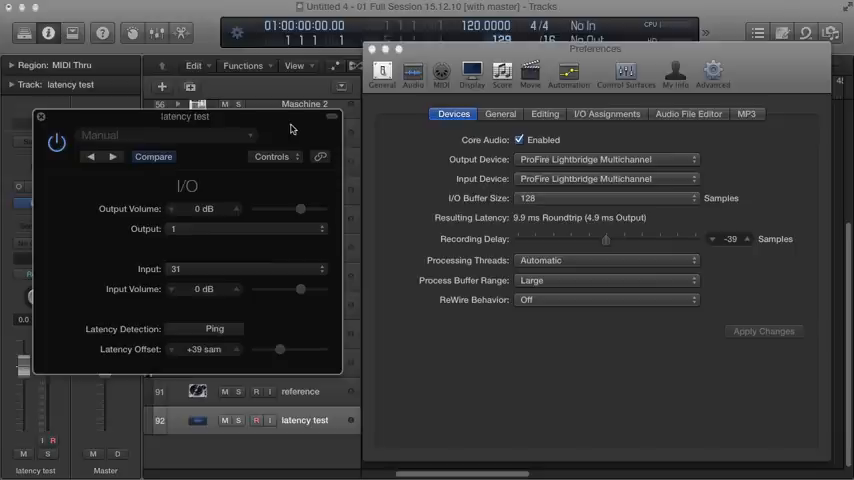
{"action": "mouse_move", "coordinate": [266, 132]}
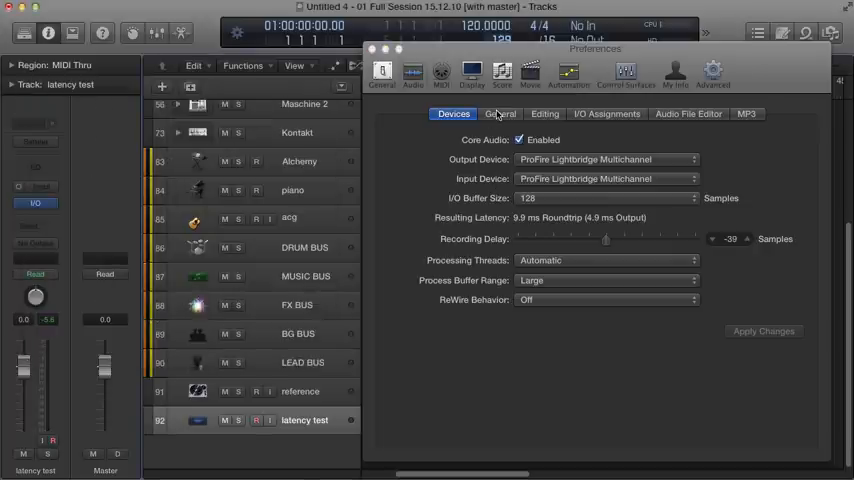
- In the General audio settings, try compensation All, then set it to Audio and Software Instrument Tracks
{"action": "left_click", "coordinate": [500, 112]}
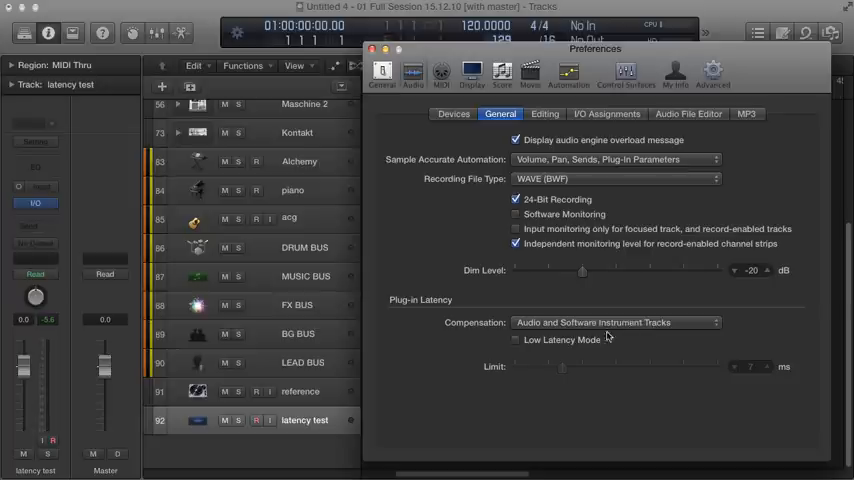
{"action": "mouse_move", "coordinate": [618, 340]}
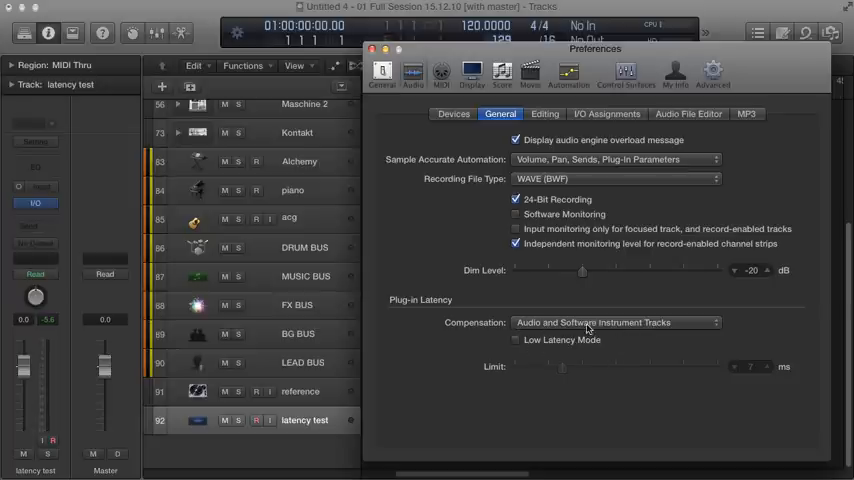
{"action": "left_click", "coordinate": [616, 322]}
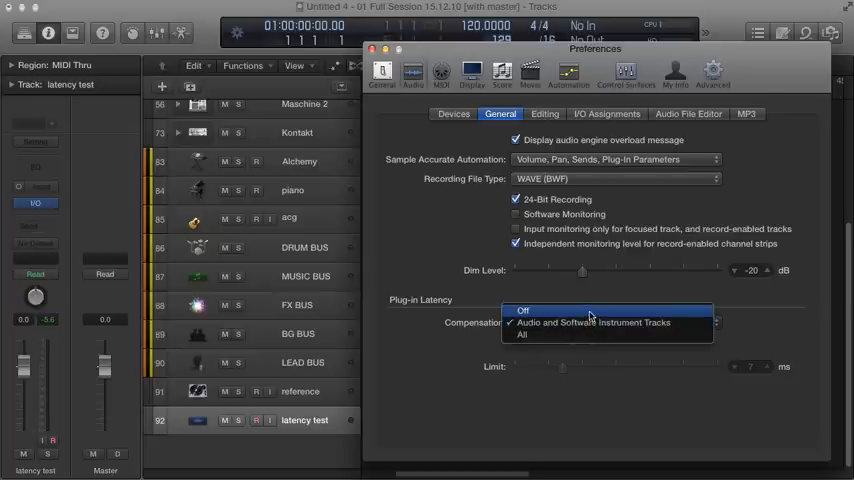
{"action": "left_click", "coordinate": [520, 336]}
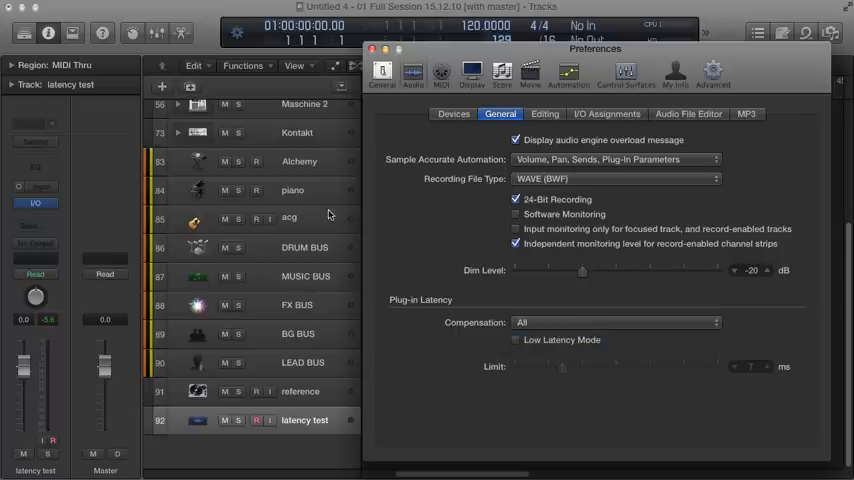
{"action": "left_click", "coordinate": [292, 190]}
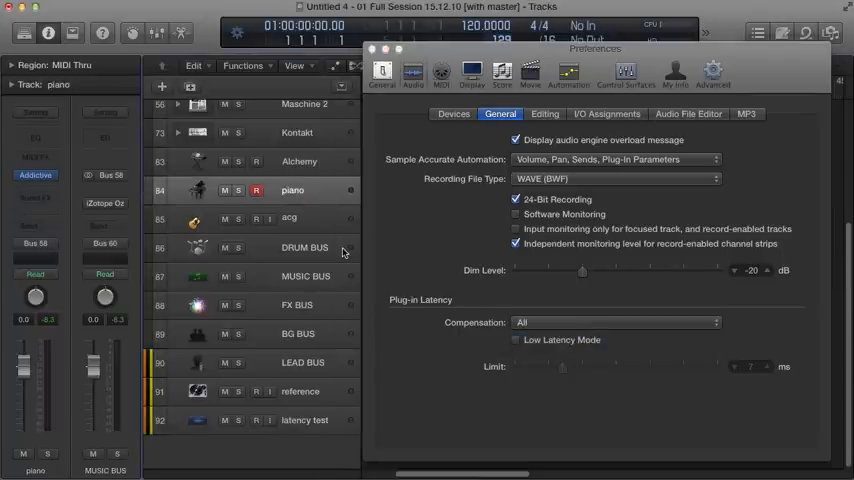
{"action": "mouse_move", "coordinate": [344, 252]}
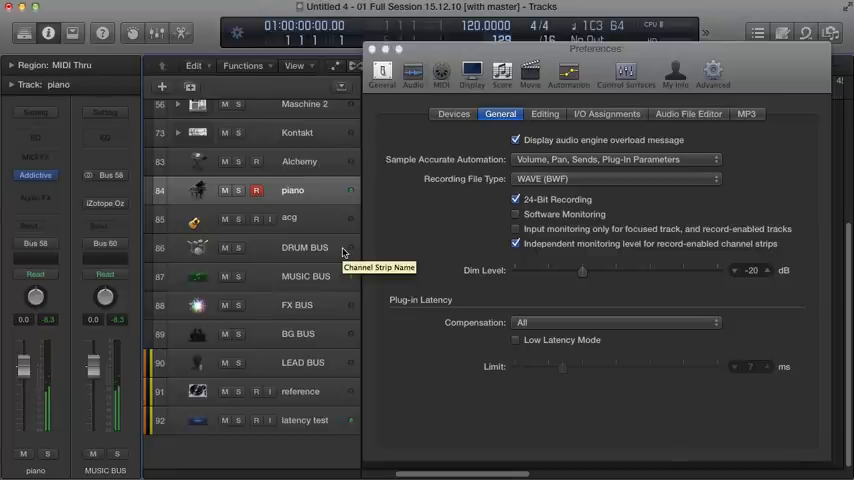
{"action": "mouse_move", "coordinate": [492, 310]}
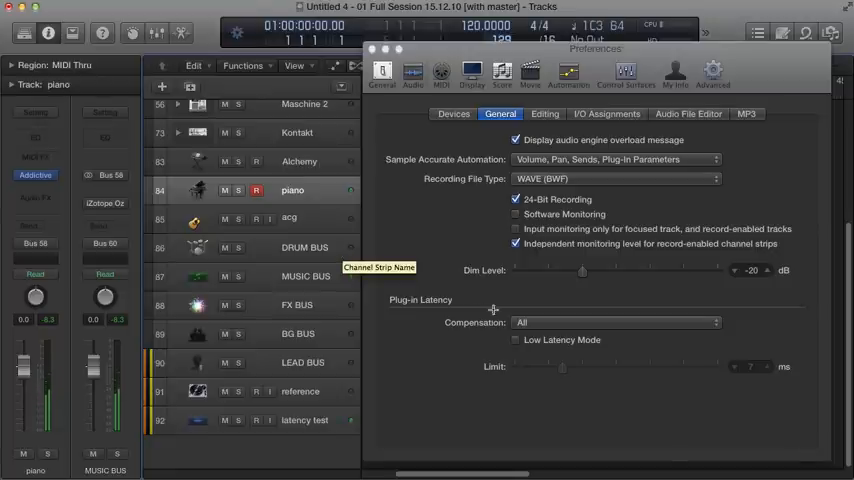
{"action": "left_click", "coordinate": [516, 340]}
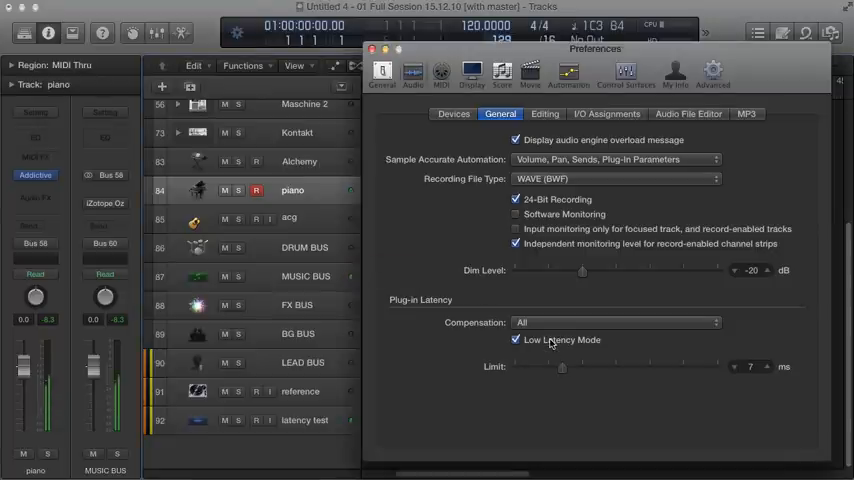
{"action": "left_click", "coordinate": [616, 322]}
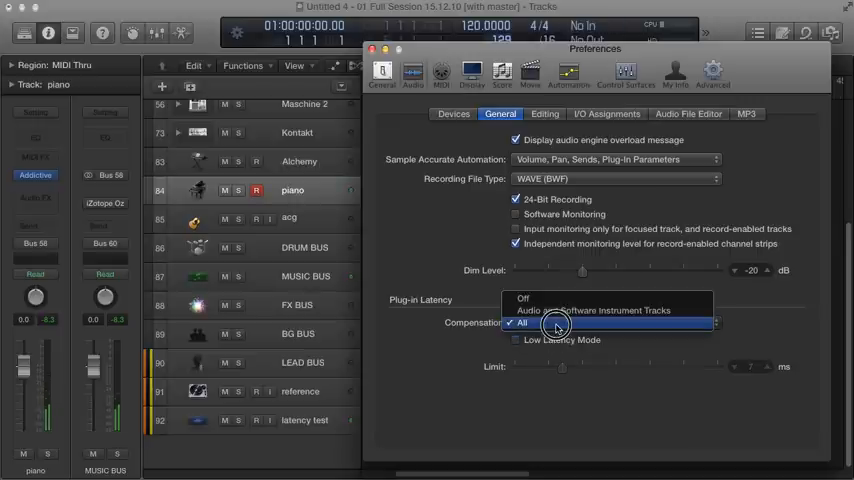
{"action": "left_click", "coordinate": [610, 322]}
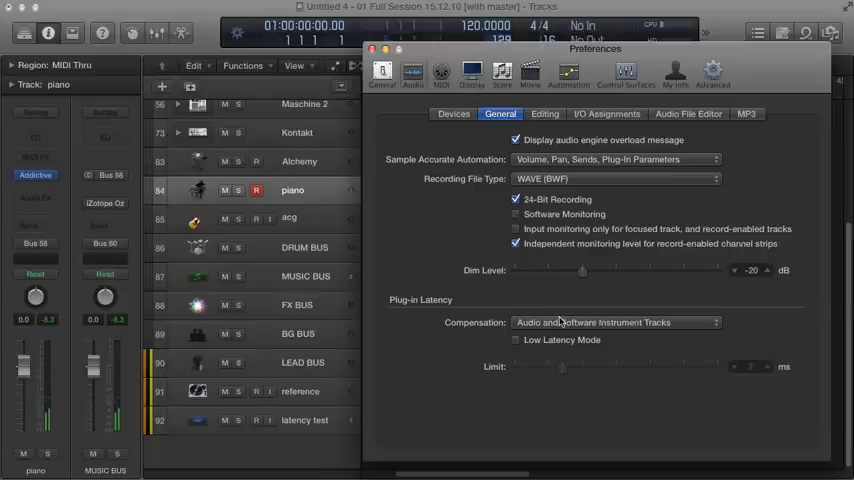
- Try compensation Off, then settle on Audio and Software Instrument Tracks
{"action": "left_click", "coordinate": [616, 322]}
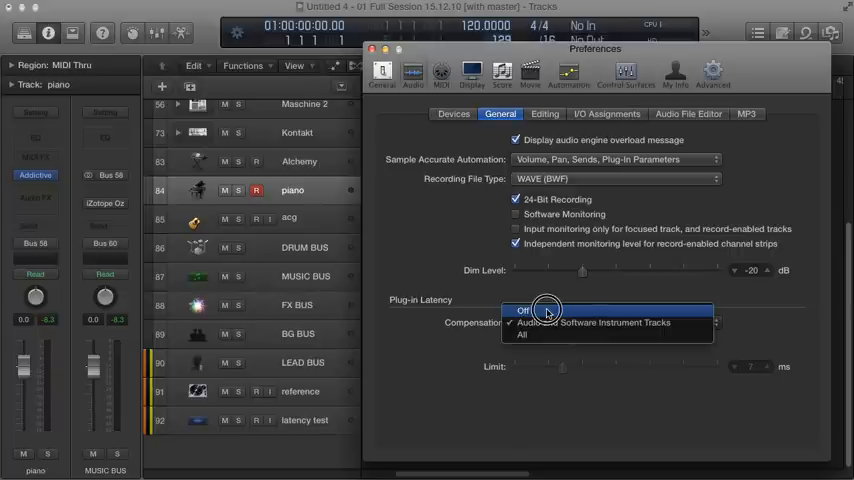
{"action": "left_click", "coordinate": [524, 310]}
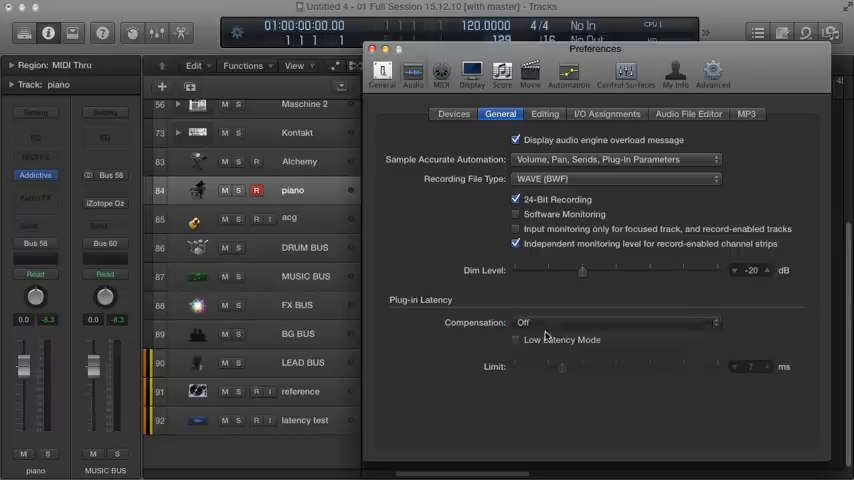
{"action": "left_click", "coordinate": [616, 322]}
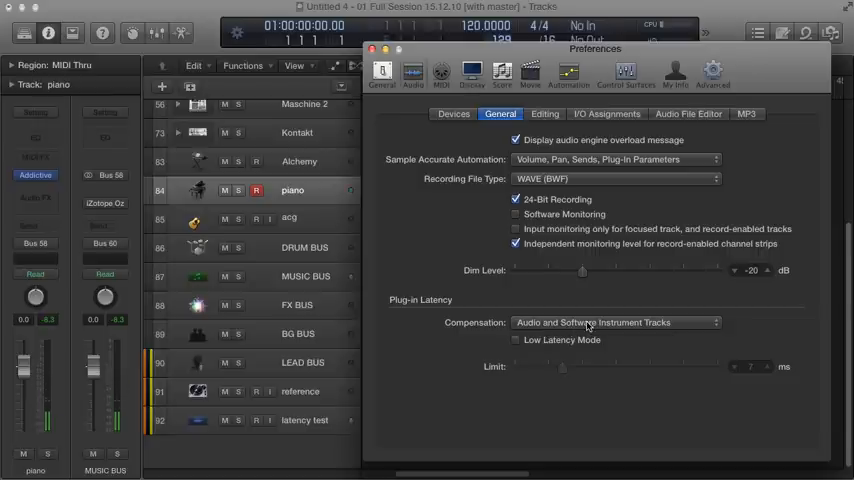
{"action": "mouse_move", "coordinate": [584, 328]}
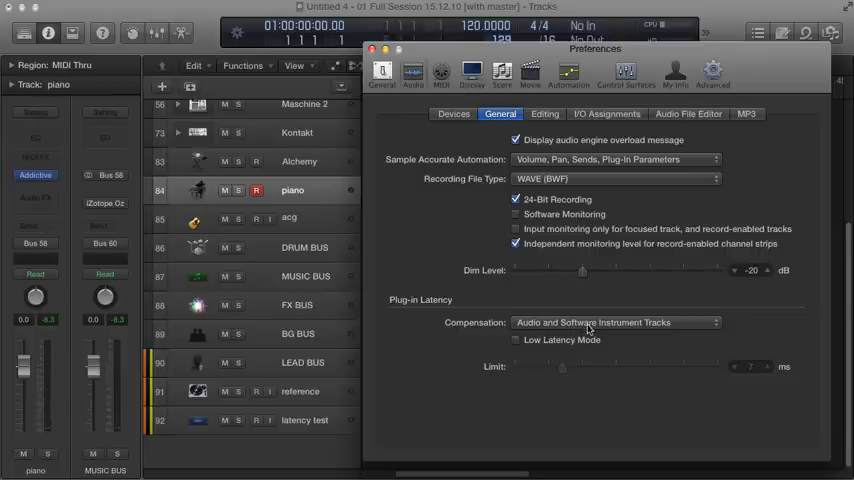
{"action": "left_click", "coordinate": [616, 322]}
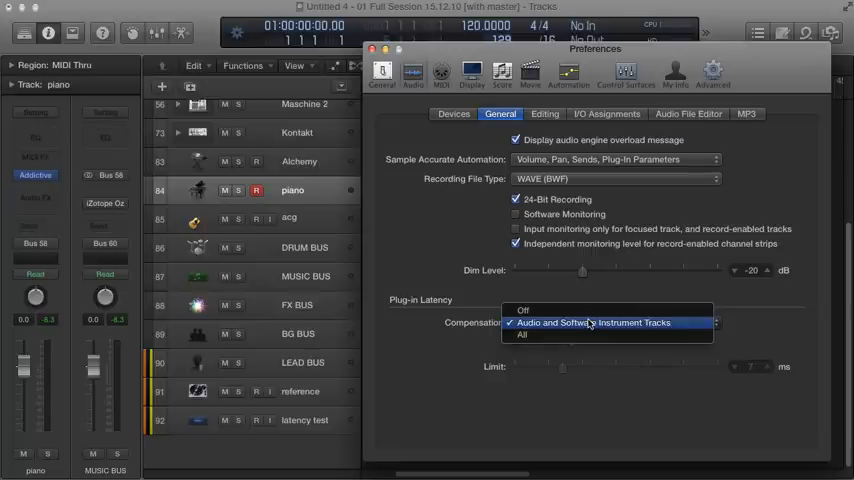
{"action": "mouse_move", "coordinate": [588, 324]}
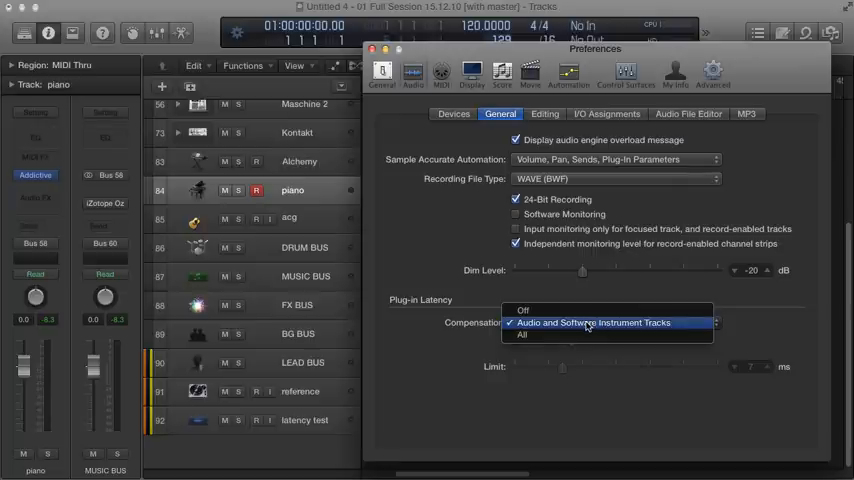
{"action": "left_click", "coordinate": [592, 322]}
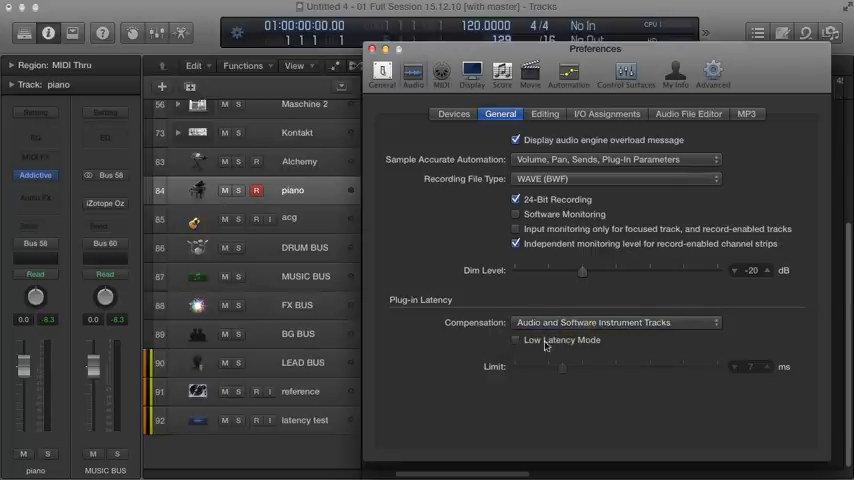
- Toggle Low Latency Mode on and leave it off in the end
{"action": "left_click", "coordinate": [516, 340]}
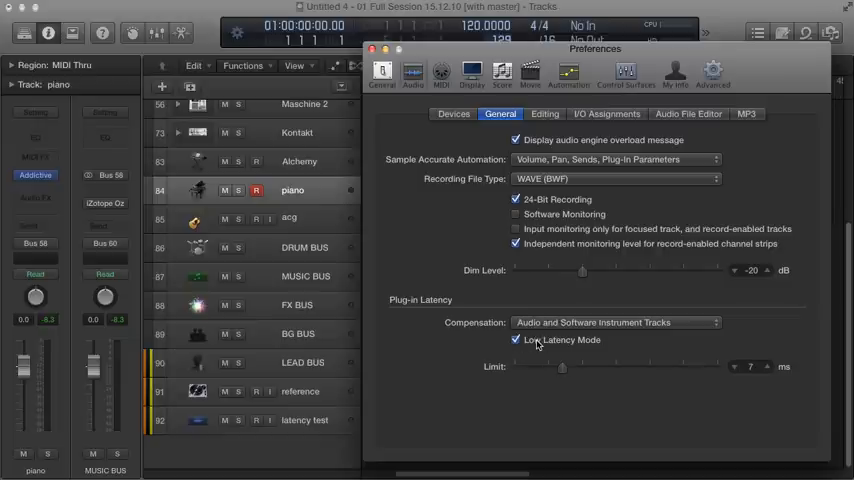
{"action": "left_click", "coordinate": [516, 340]}
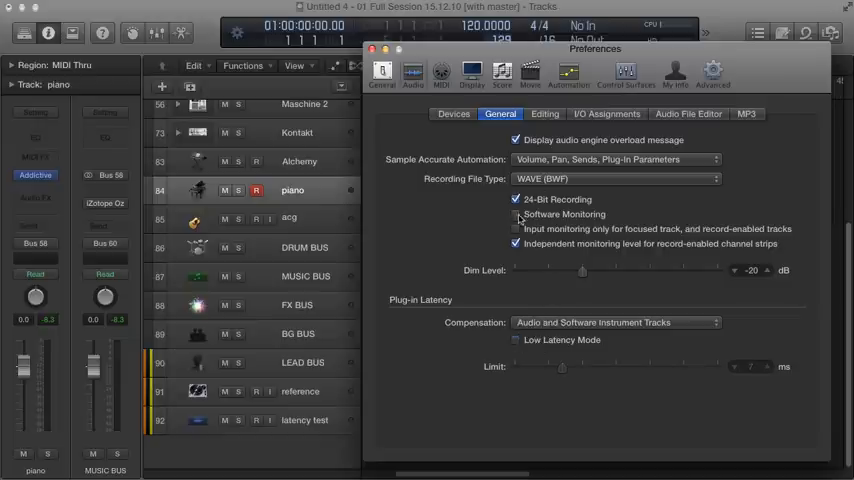
{"action": "left_click", "coordinate": [516, 340]}
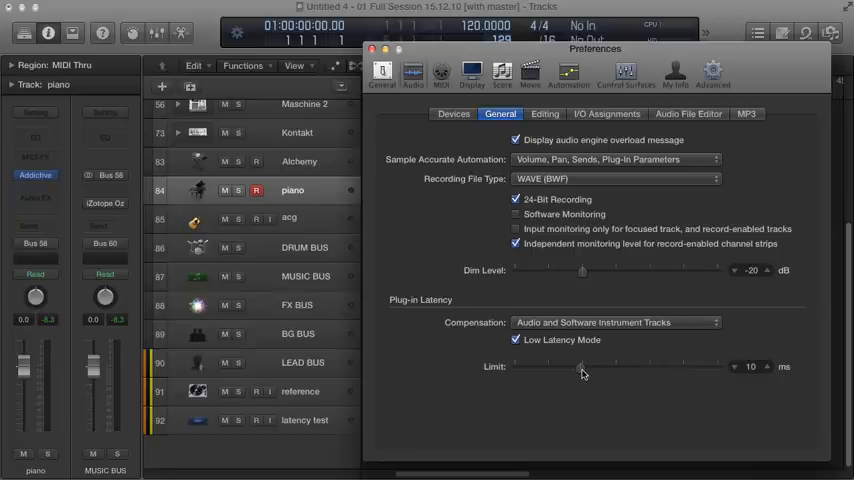
{"action": "left_click", "coordinate": [516, 340]}
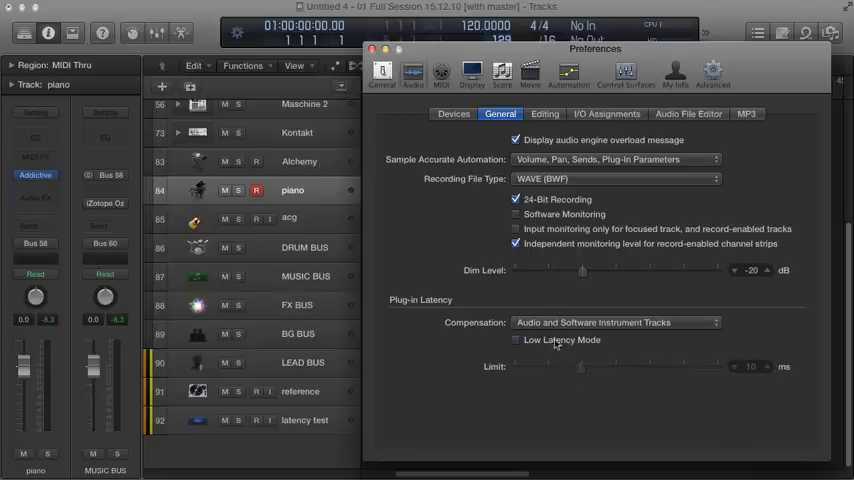
- In the Devices settings, keep the I/O buffer size at 128 samples
{"action": "left_click", "coordinate": [454, 112]}
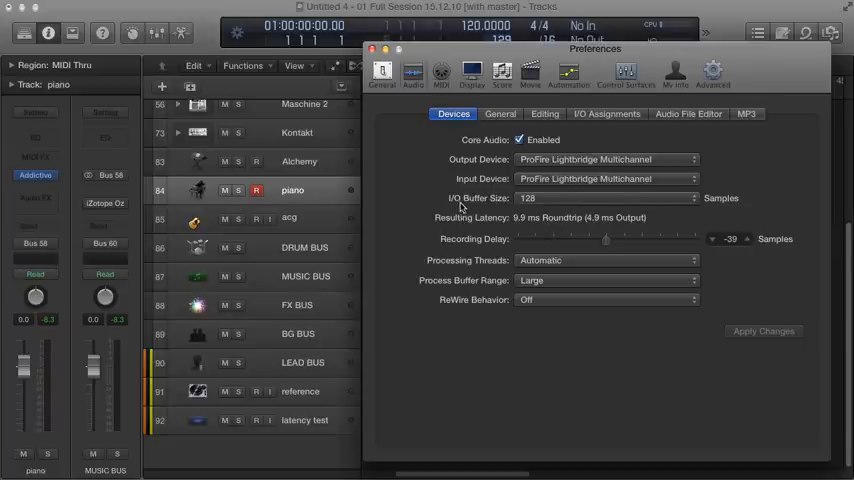
{"action": "mouse_move", "coordinate": [458, 208]}
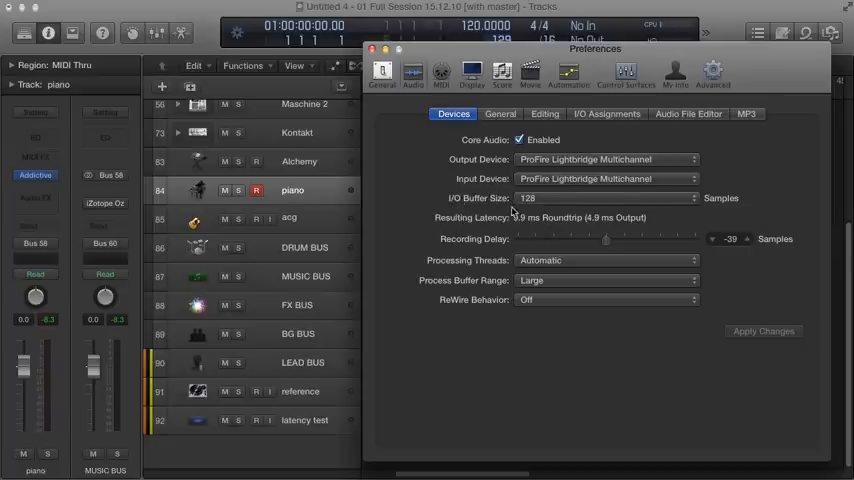
{"action": "left_click", "coordinate": [608, 196]}
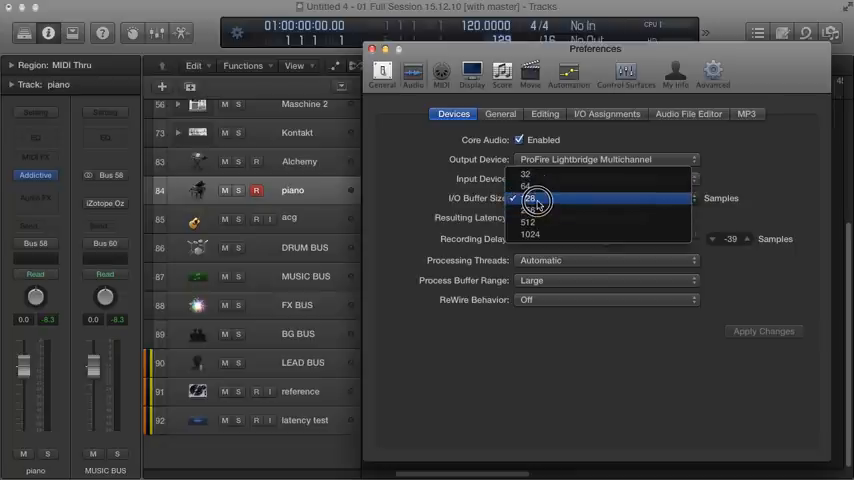
{"action": "left_click", "coordinate": [530, 200]}
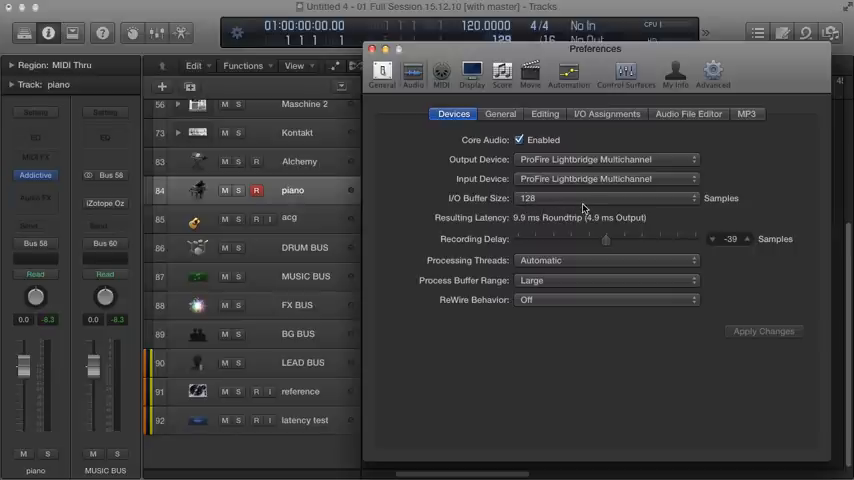
{"action": "left_click", "coordinate": [604, 196]}
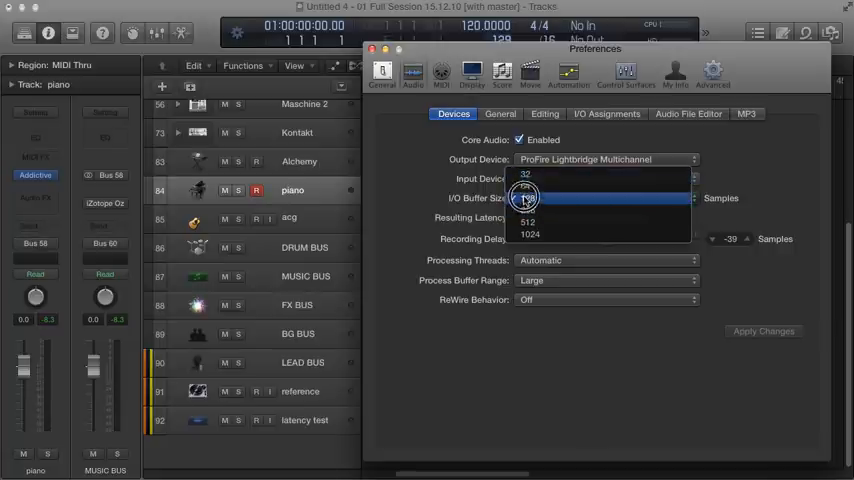
{"action": "left_click", "coordinate": [528, 196]}
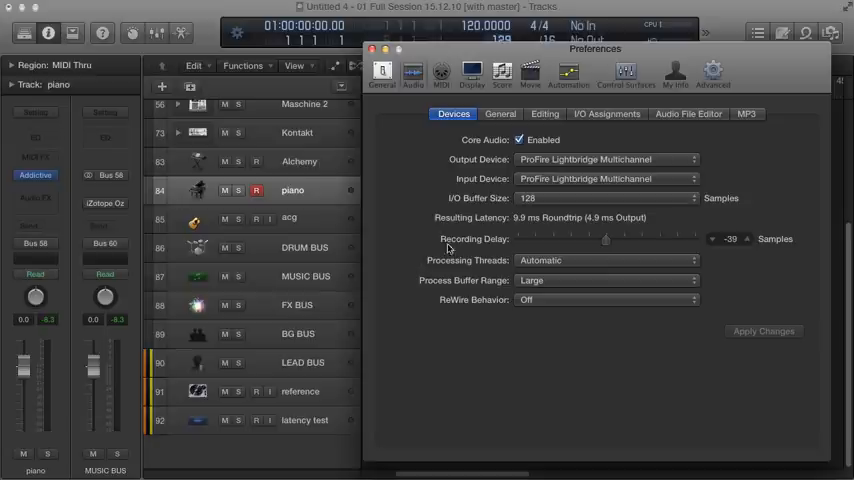